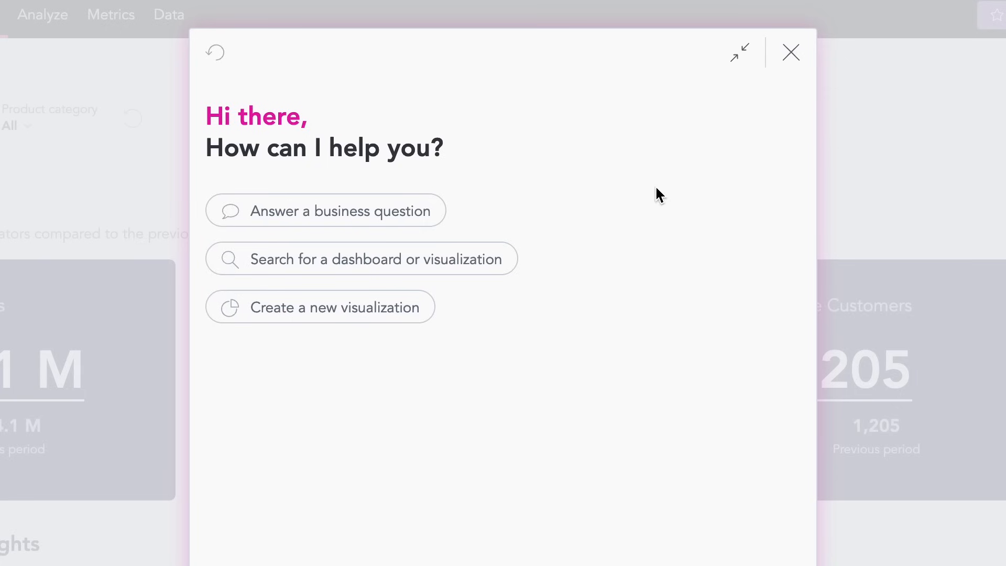
{"action": "mouse_move", "coordinate": [398, 260]}
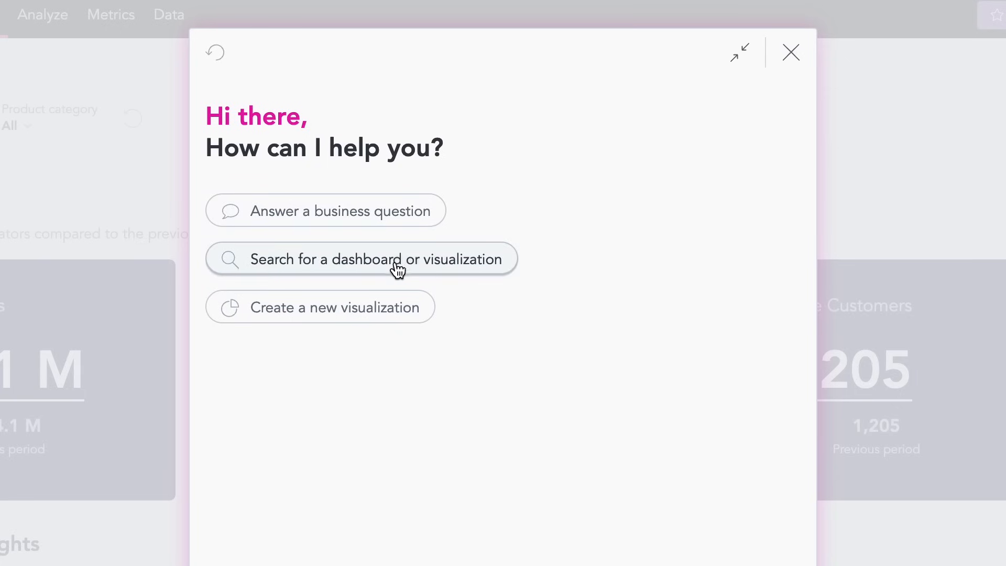
Start a new empty chat from the assistant's 'Search for a dashboard or visualization' option.
{"action": "left_click", "coordinate": [361, 258]}
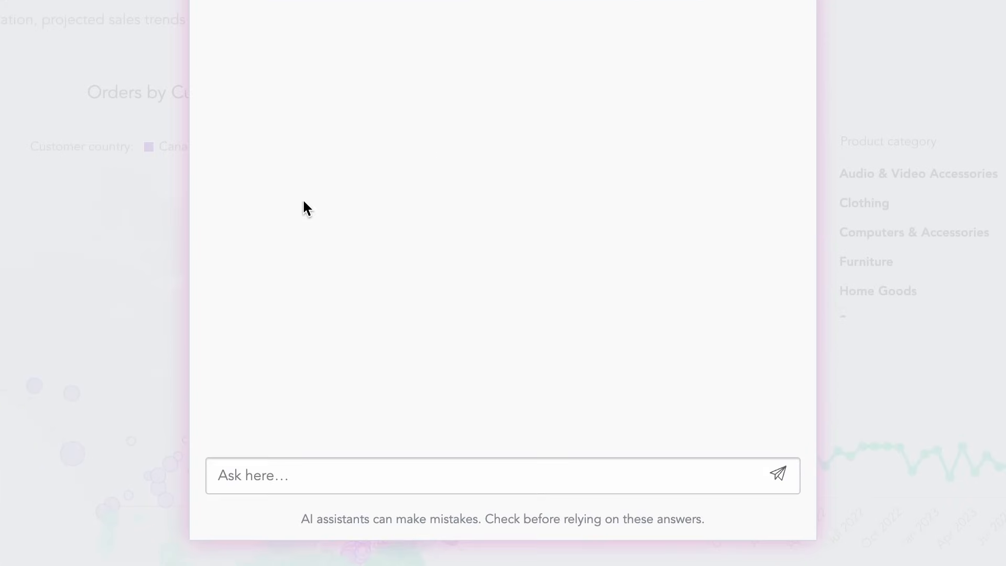
Ask 'What is the trend of returns by product category over the past 6 months?' and view the line chart.
{"action": "type", "text": "What is the trend of returns by product category over the past 6 months?"}
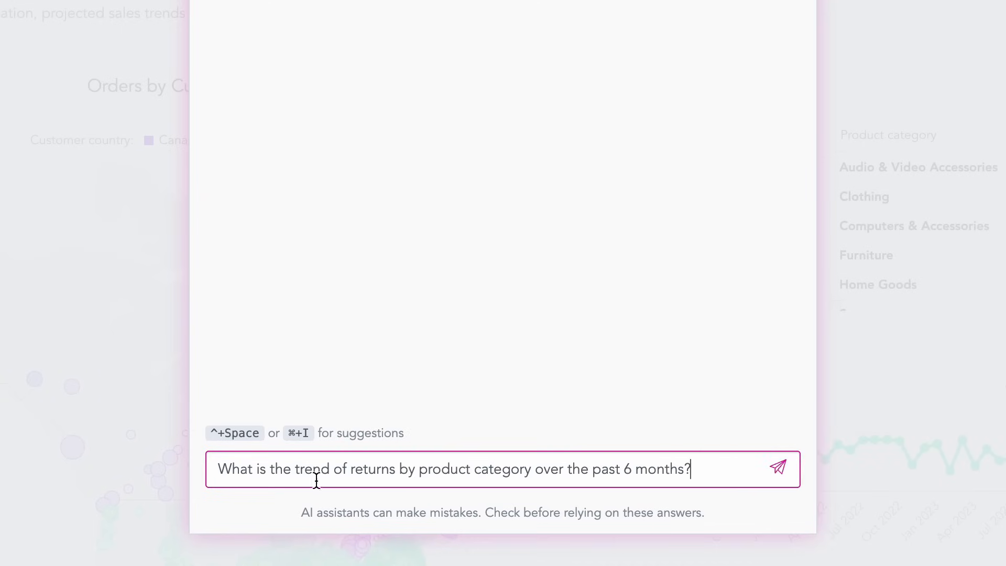
{"action": "left_click", "coordinate": [777, 467]}
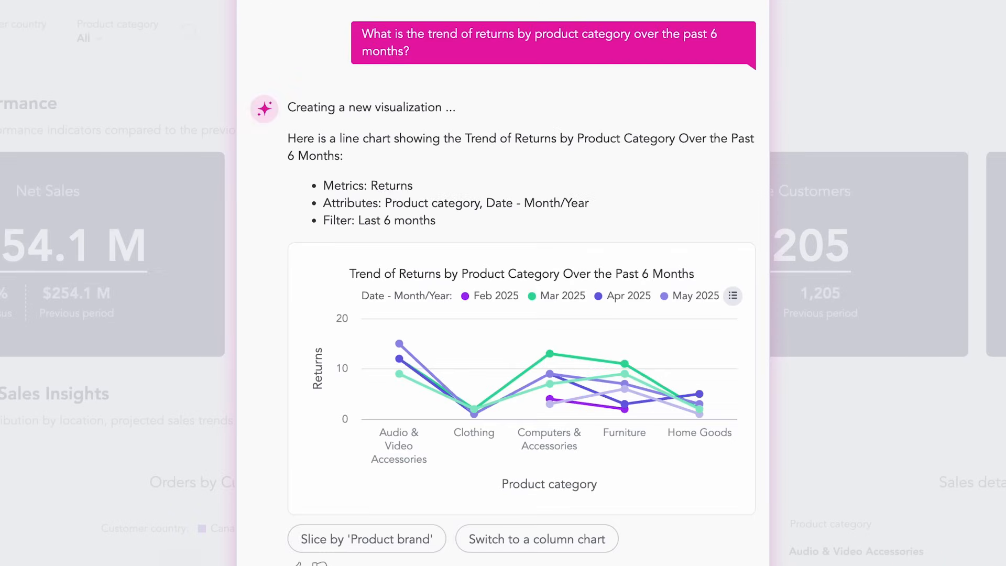
{"action": "scroll", "scroll_direction": "down", "scroll_amount": 3}
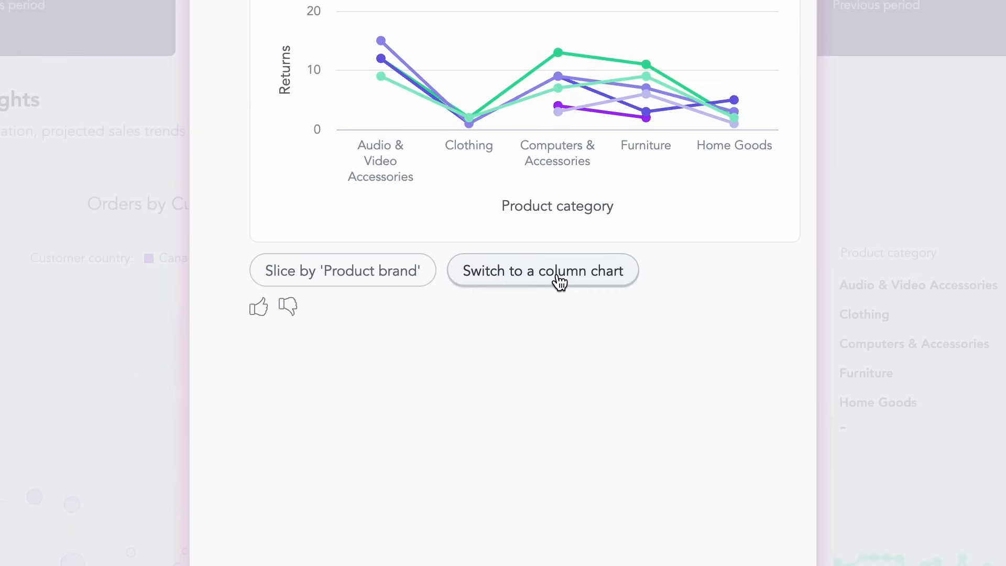
Switch the returns chart to columns and begin typing 'Create a pie chart'.
{"action": "left_click", "coordinate": [542, 270]}
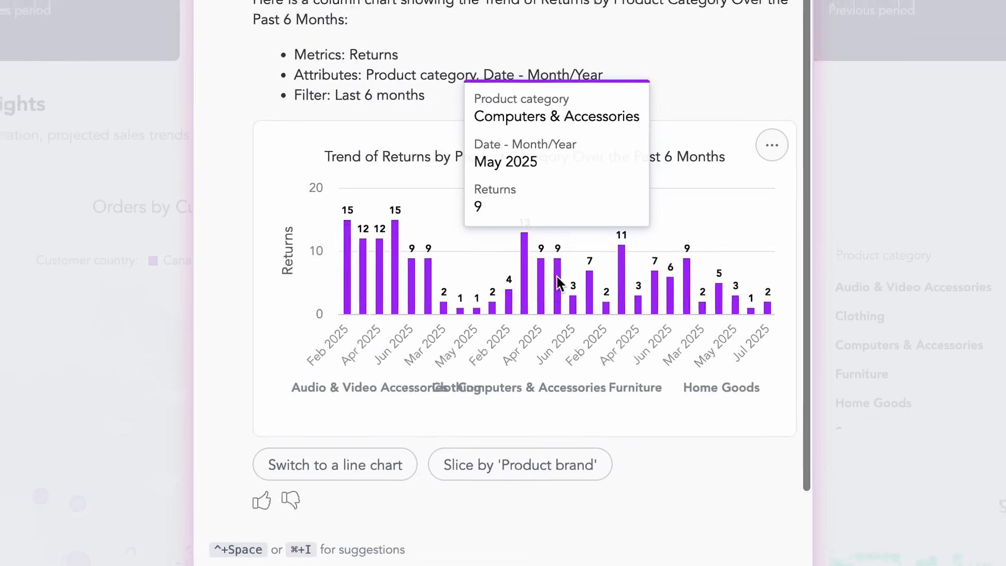
{"action": "type", "text": "Create a pie chart"}
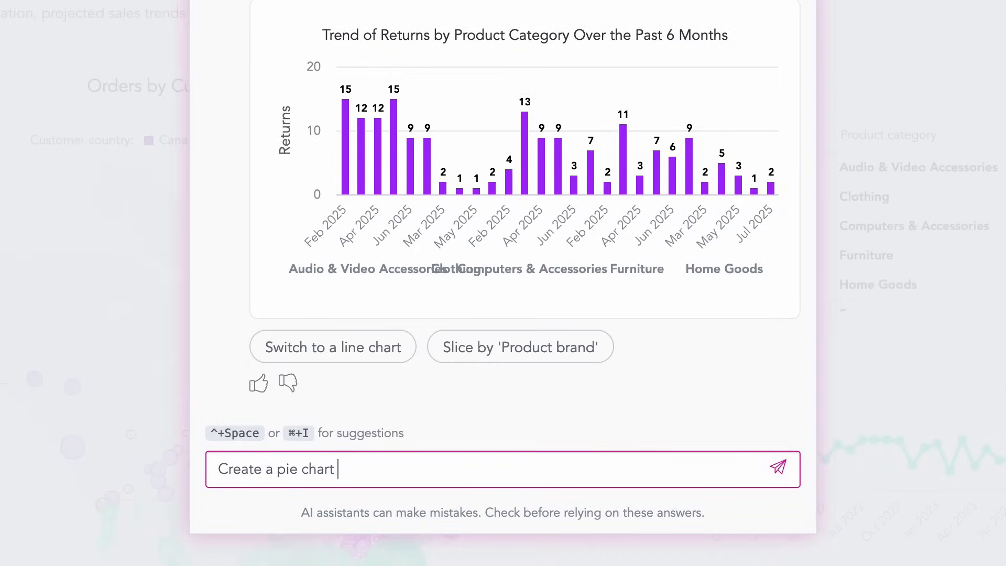
Send 'Create a pie chart visualization showcasing the order status overview'.
{"action": "type", "text": "visualization showcasing"}
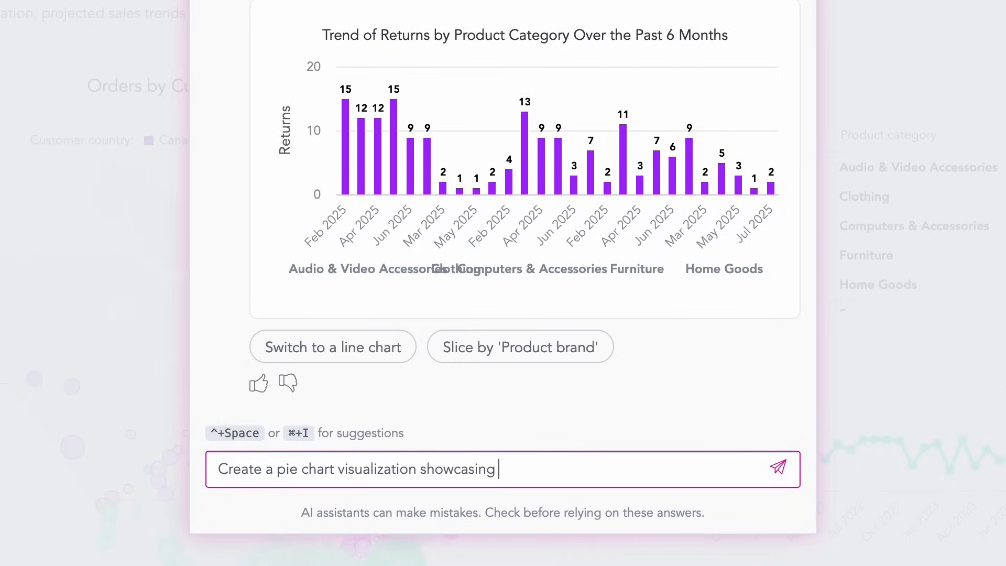
{"action": "type", "text": "the order status overview"}
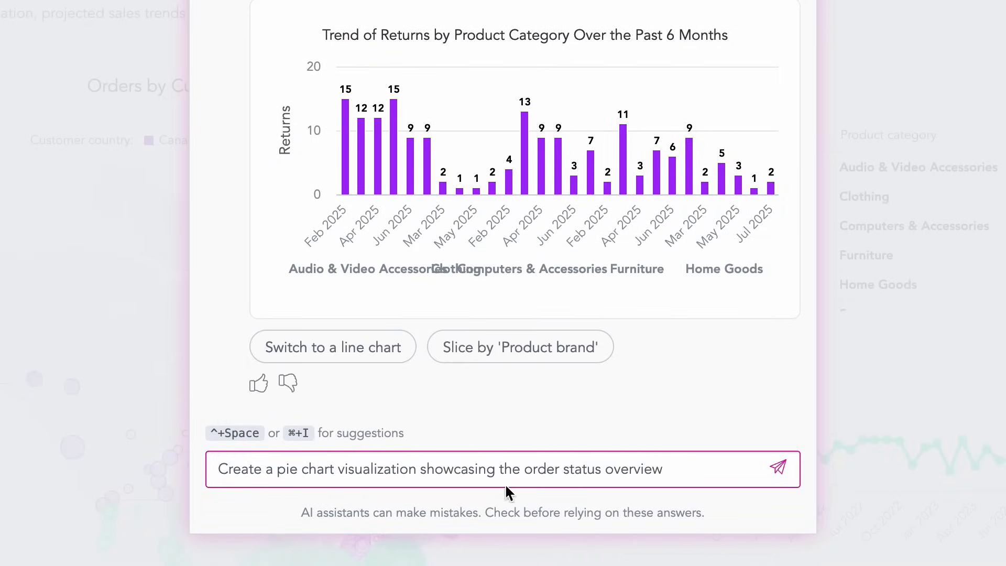
{"action": "left_click", "coordinate": [778, 467]}
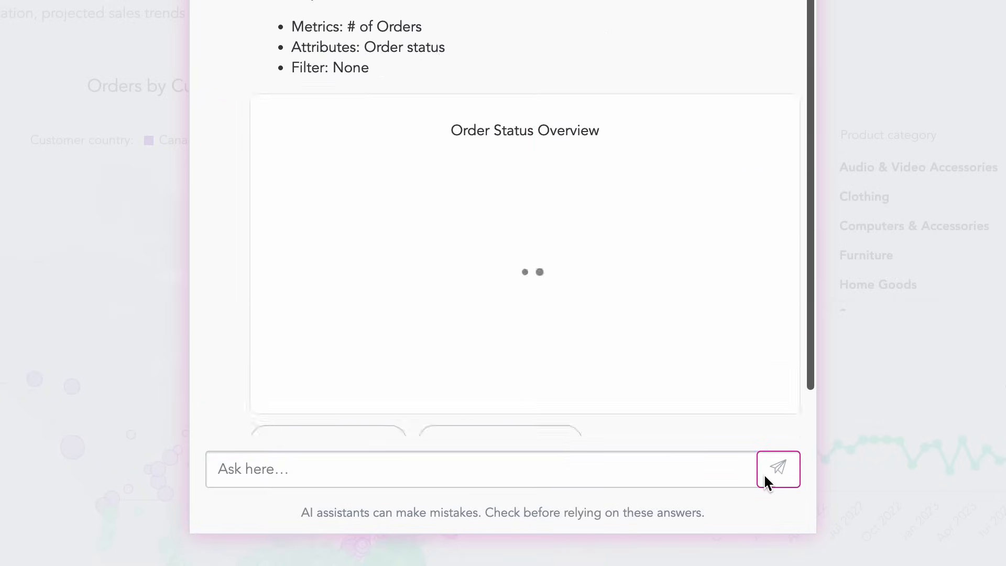
{"action": "left_click", "coordinate": [778, 469]}
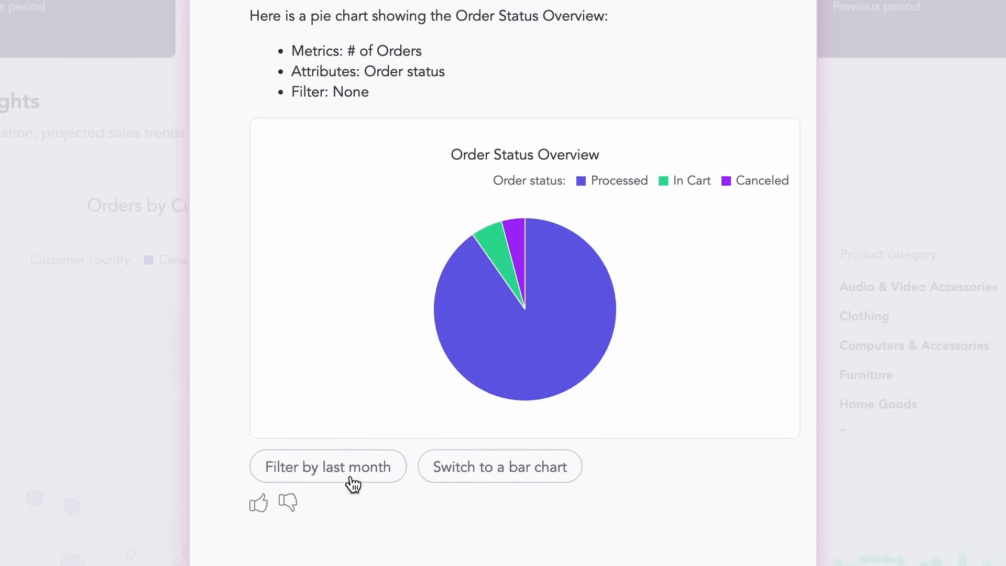
Filter the order status pie chart to last month and open its more-options menu.
{"action": "left_click", "coordinate": [328, 466]}
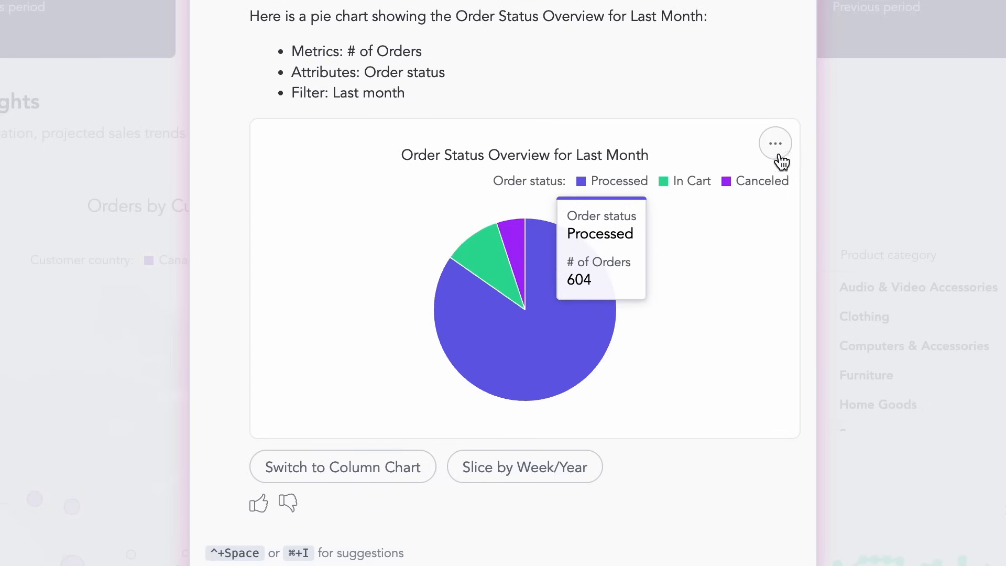
{"action": "left_click", "coordinate": [774, 142]}
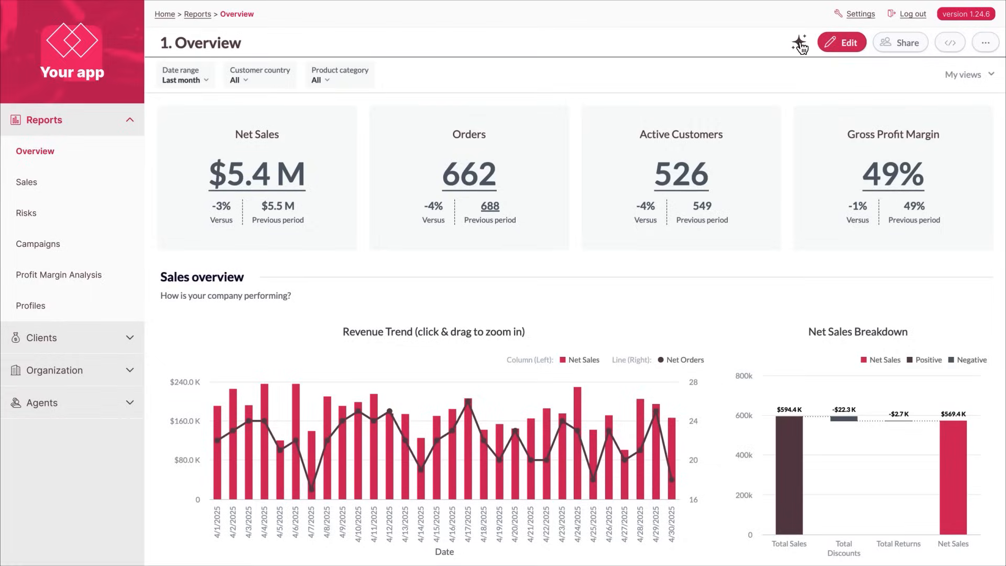
Reopen the assistant over the dashboard and ask to replace product category with product brand.
{"action": "left_click", "coordinate": [799, 42]}
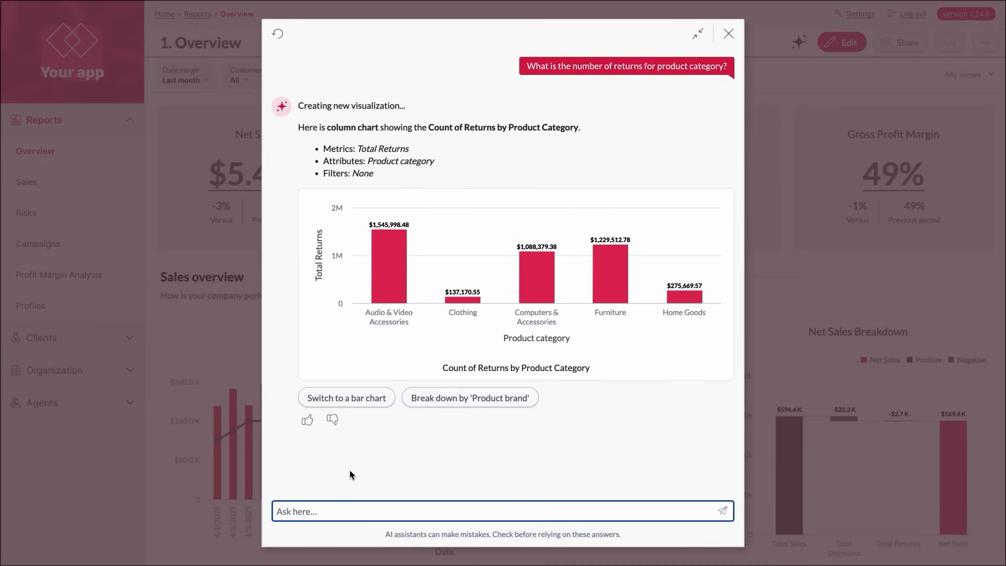
{"action": "left_click", "coordinate": [470, 398]}
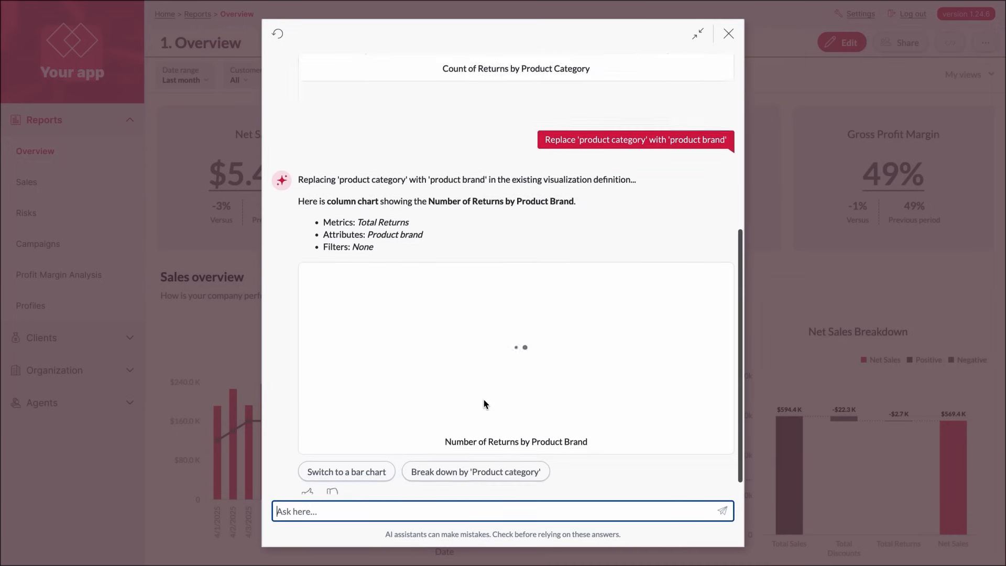